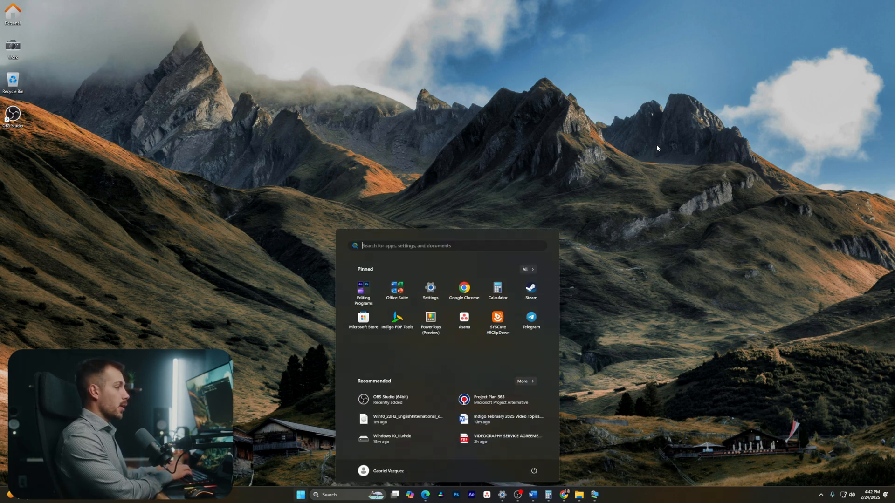
Launch Hyper-V Manager from a Start menu search for 'hy'.
type("hy")
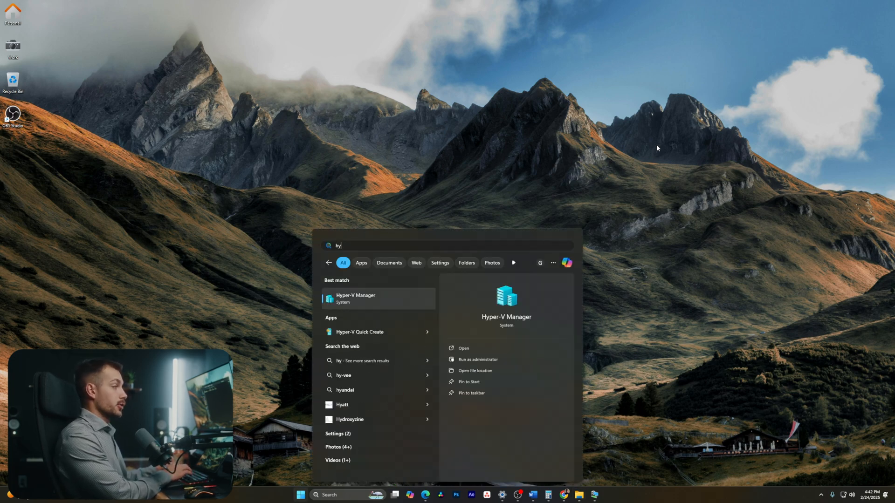
left_click(355, 297)
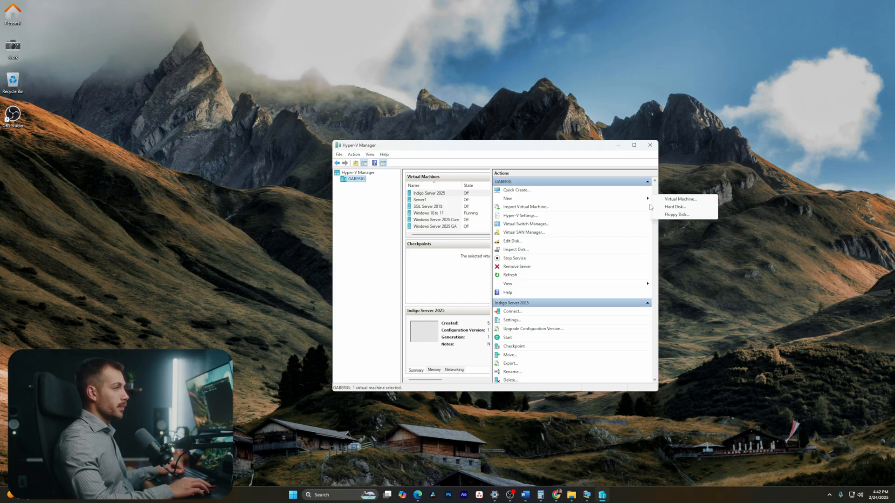
Start the New Virtual Machine Wizard and name the machine 'SERVER 2025 DEMO'.
left_click(679, 198)
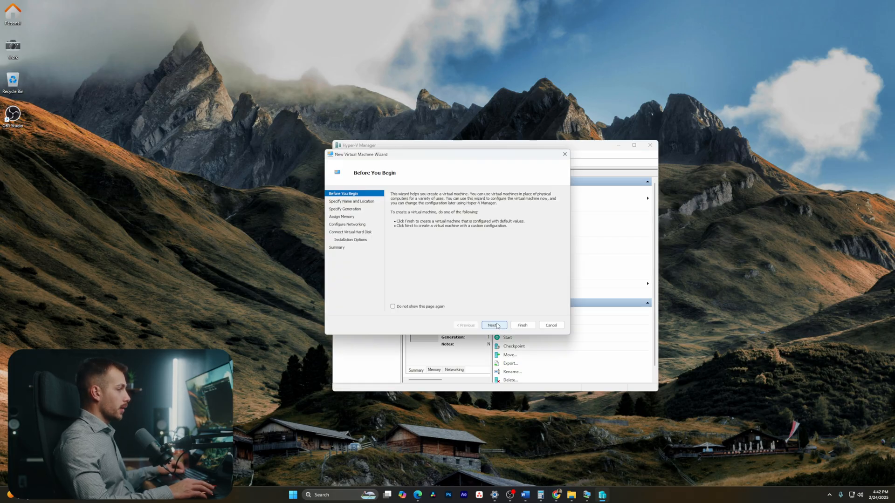
left_click(492, 325)
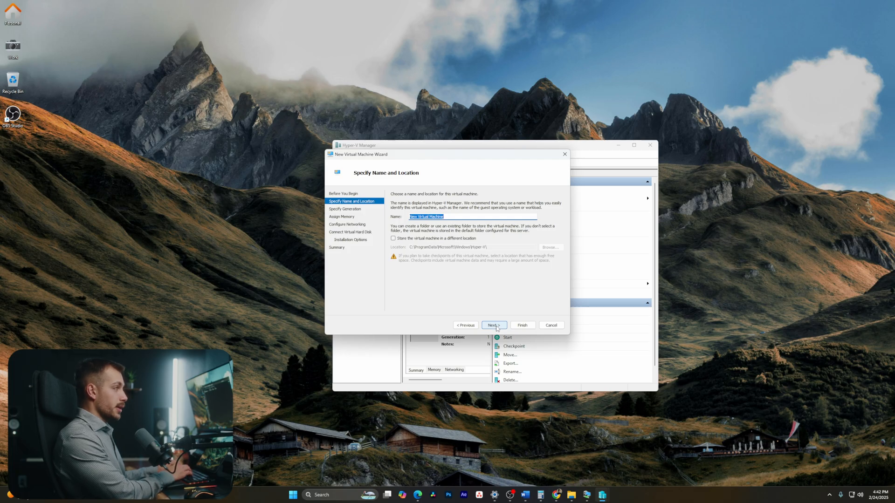
type("SERVER 2025")
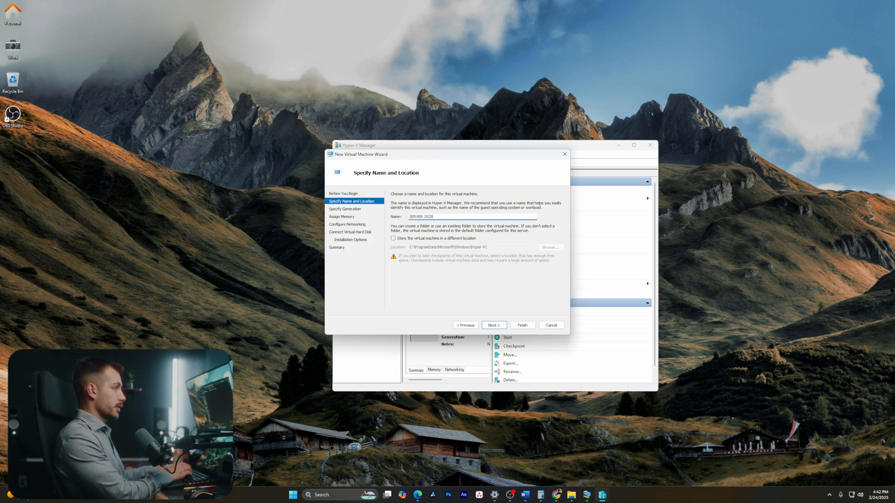
type("DEMO")
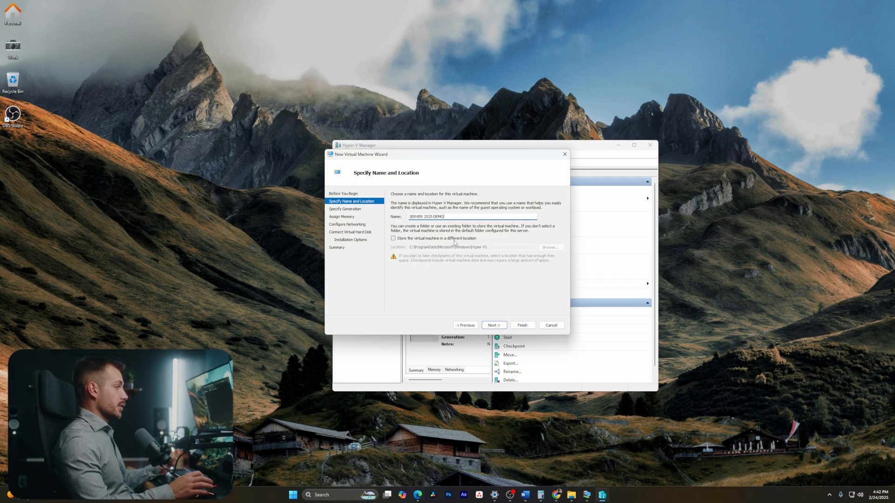
mouse_move(421, 264)
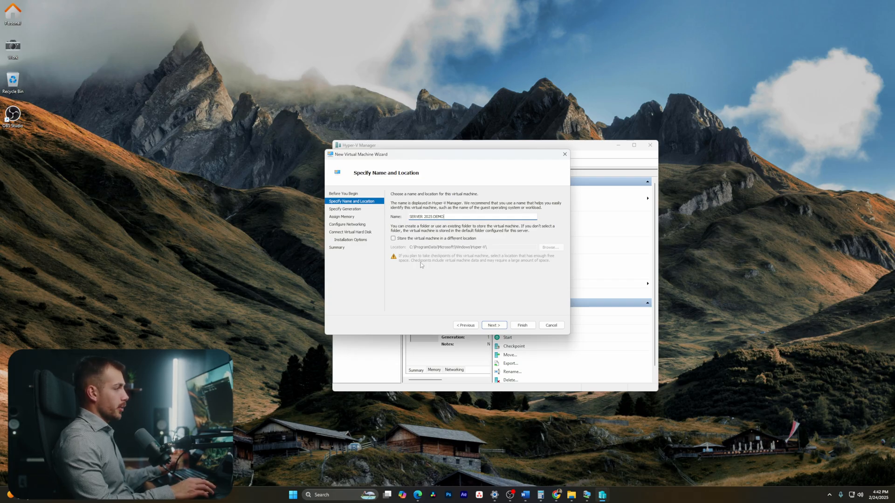
mouse_move(484, 263)
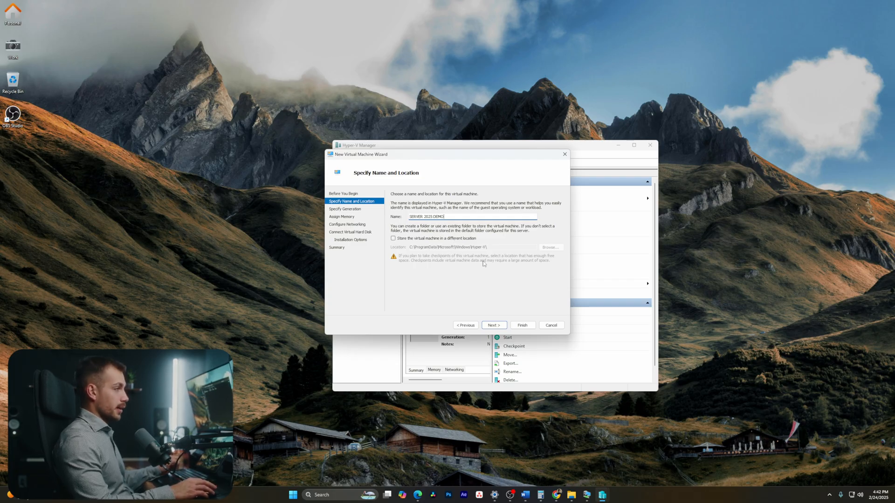
Choose Generation 1 for the machine and continue to Assign Memory.
left_click(493, 325)
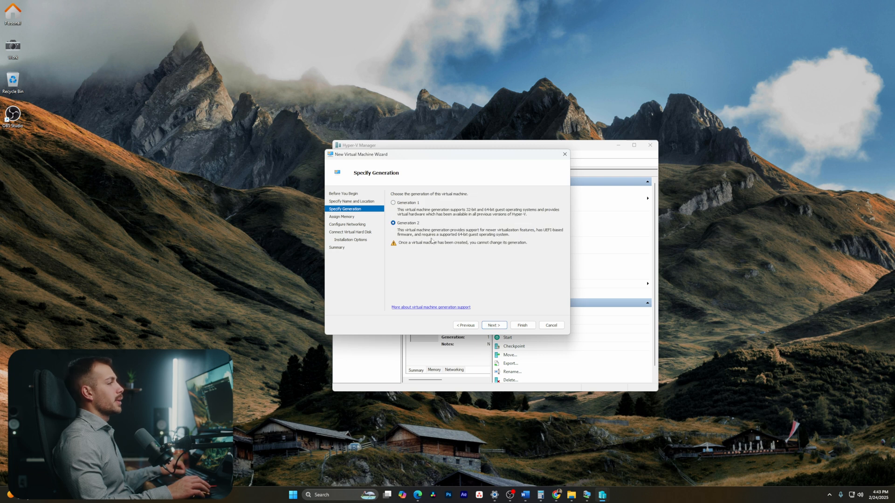
mouse_move(431, 239)
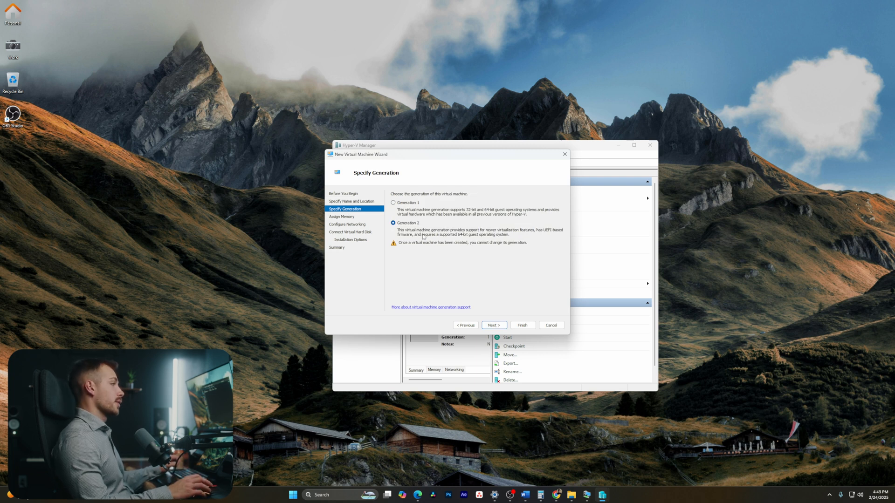
left_click(392, 202)
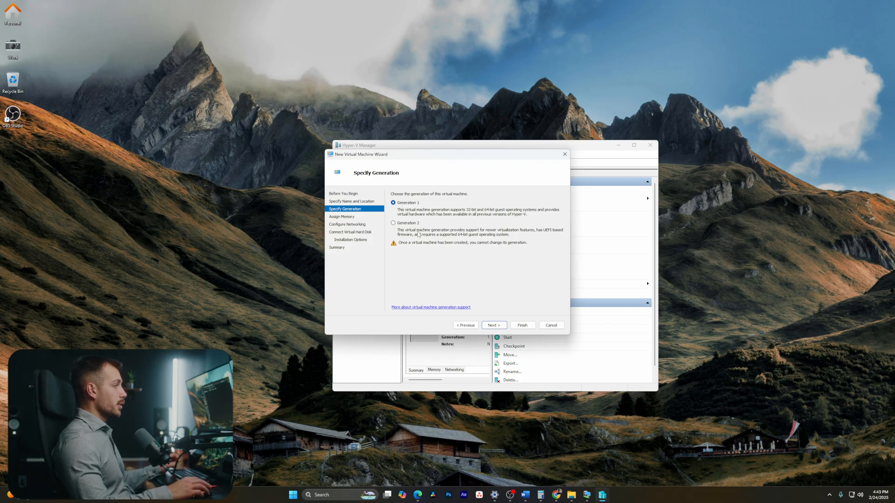
mouse_move(550, 218)
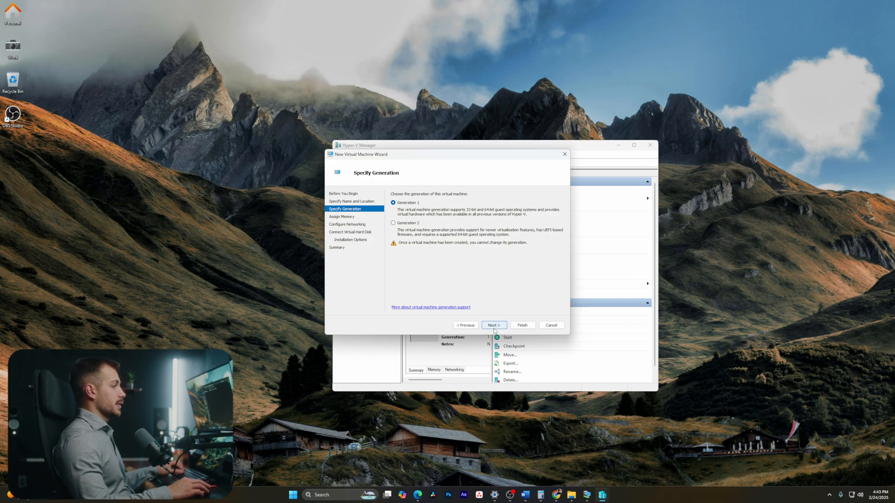
left_click(492, 324)
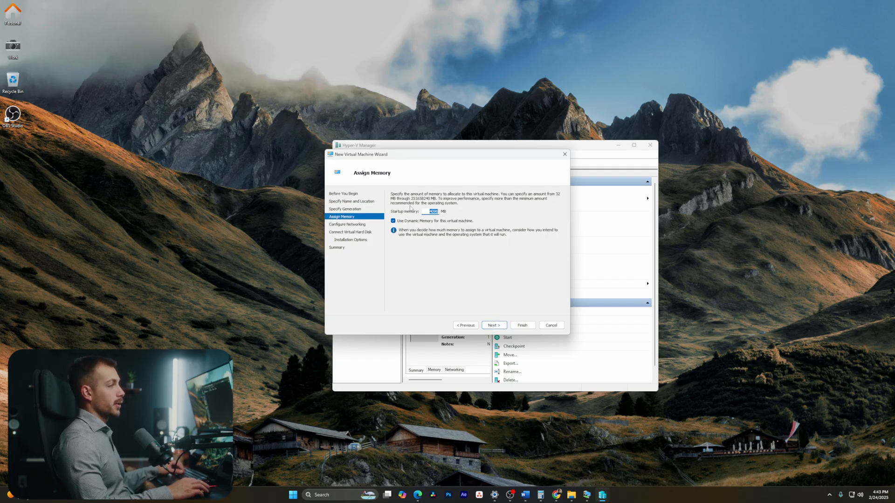
mouse_move(421, 225)
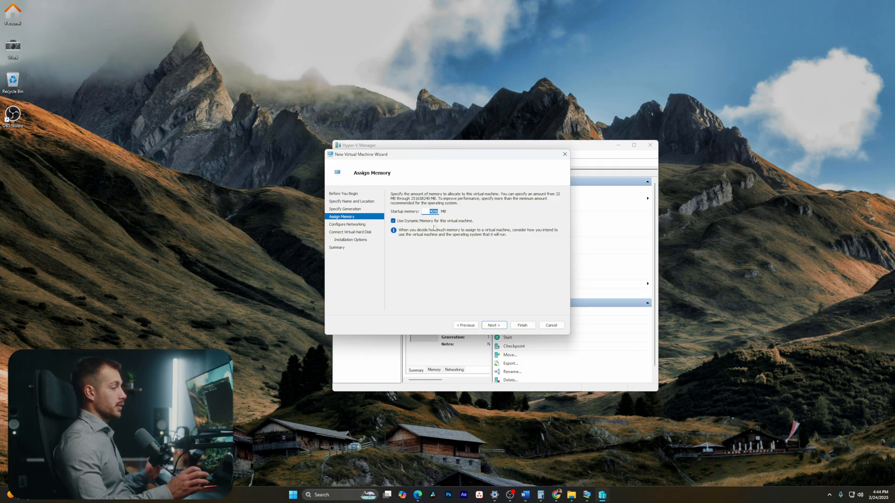
mouse_move(420, 237)
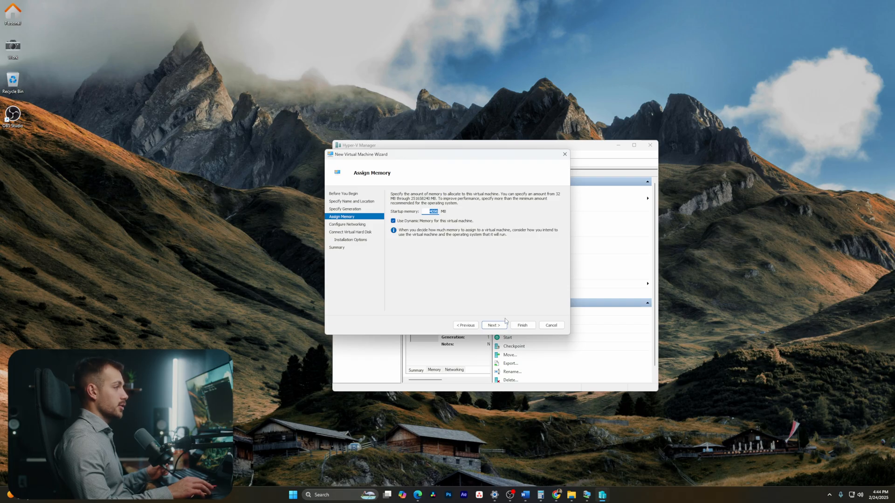
Connect the machine to the Default Switch and set the new virtual hard disk size to 13 GB.
left_click(493, 325)
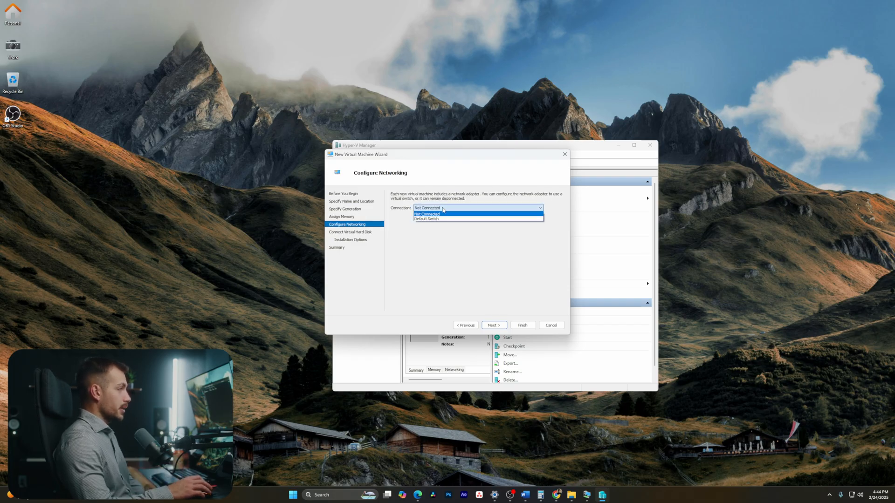
left_click(425, 218)
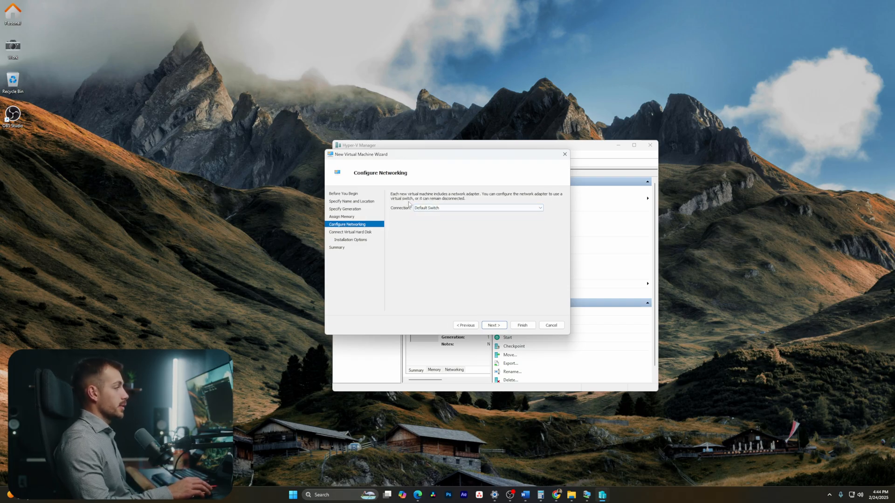
left_click(493, 325)
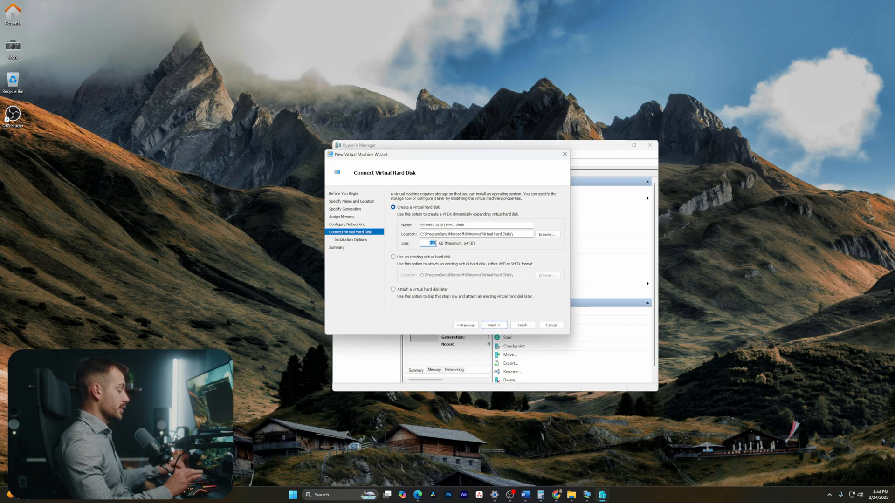
type("13")
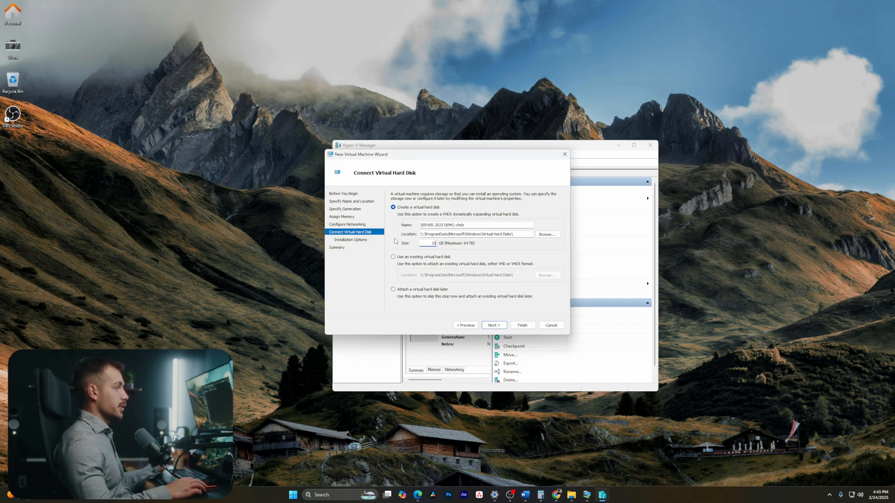
mouse_move(435, 251)
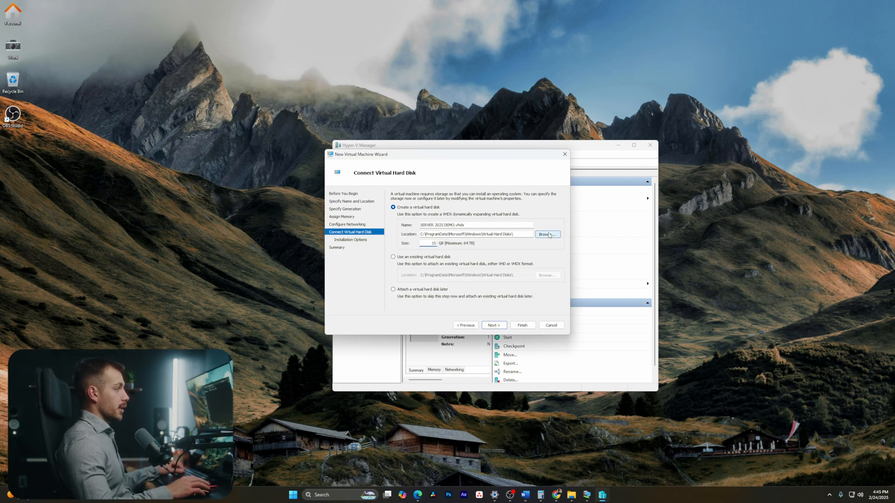
Install from a bootable CD/DVD image using the Windows Server 2025 Datacenter ISO and reach the summary.
left_click(492, 324)
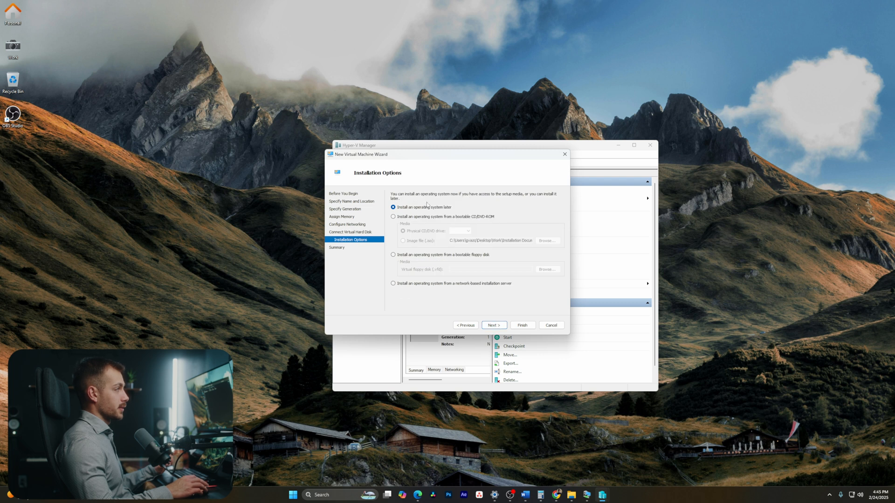
left_click(393, 216)
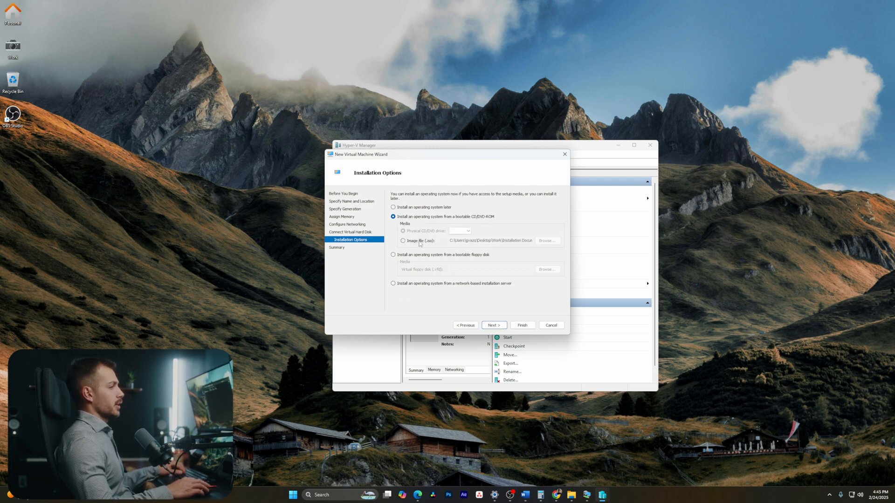
left_click(403, 241)
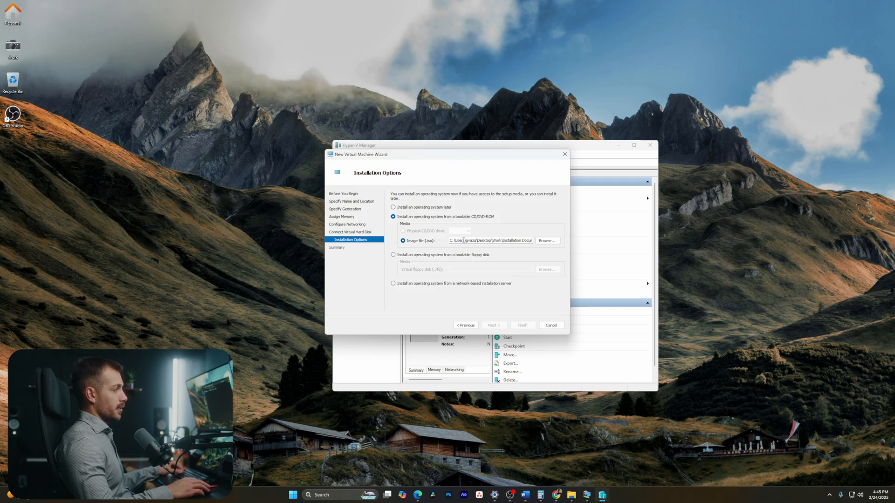
left_click(546, 241)
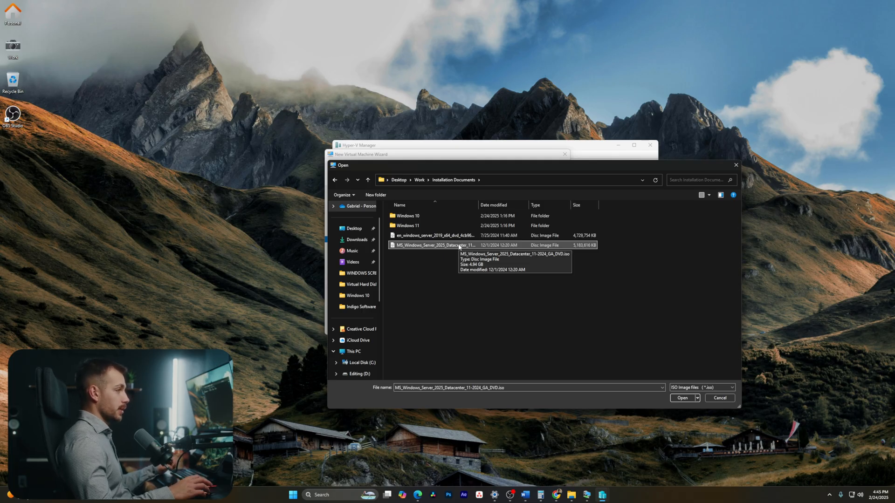
left_click(682, 398)
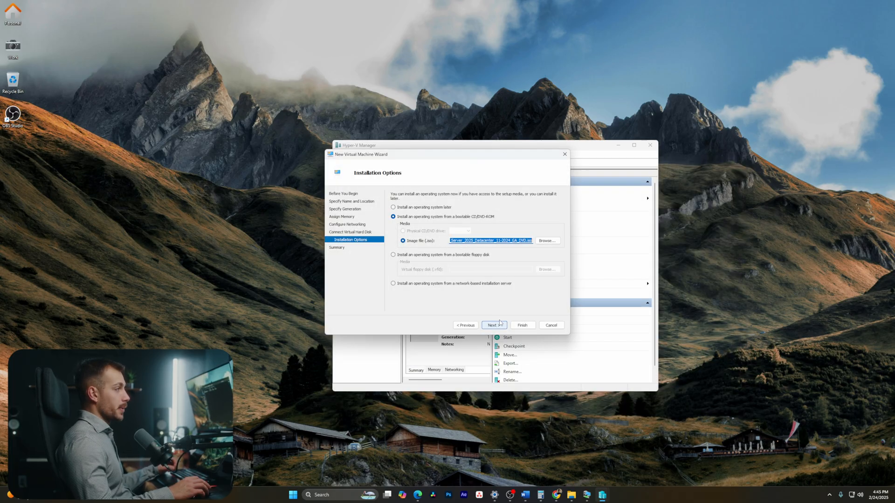
left_click(492, 326)
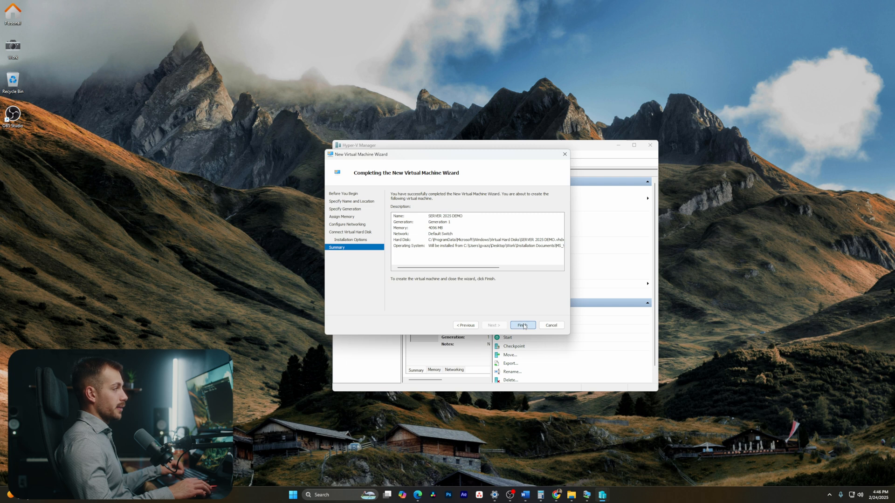
Finish the wizard to create SERVER 2025 DEMO and connect to it.
left_click(521, 324)
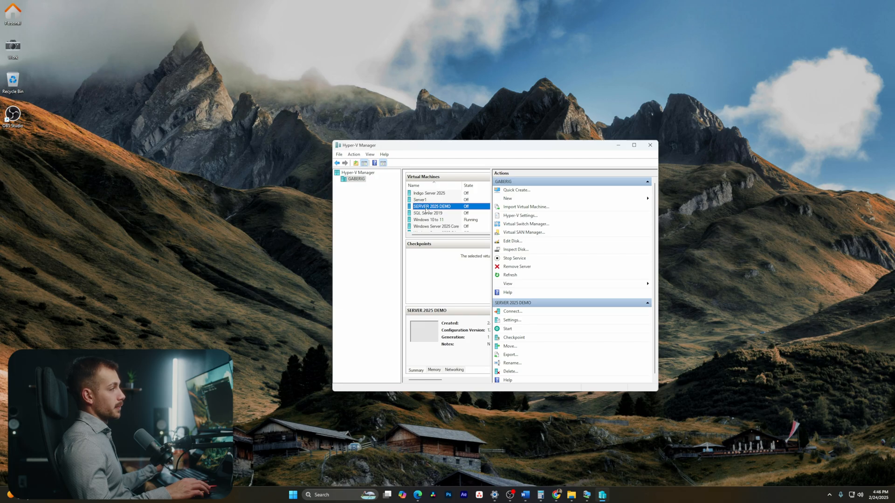
left_click(512, 311)
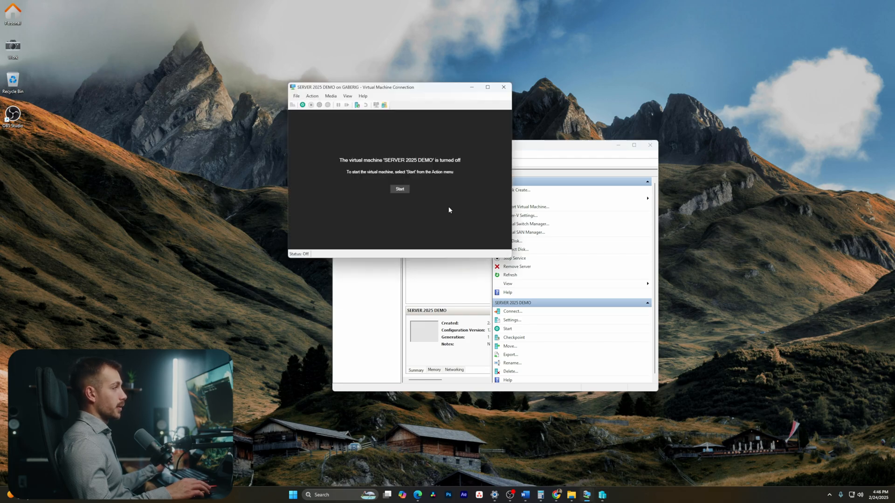
Start the VM and step Windows Server setup through language, keyboard, install choice, image and license to disk selection.
left_click(400, 189)
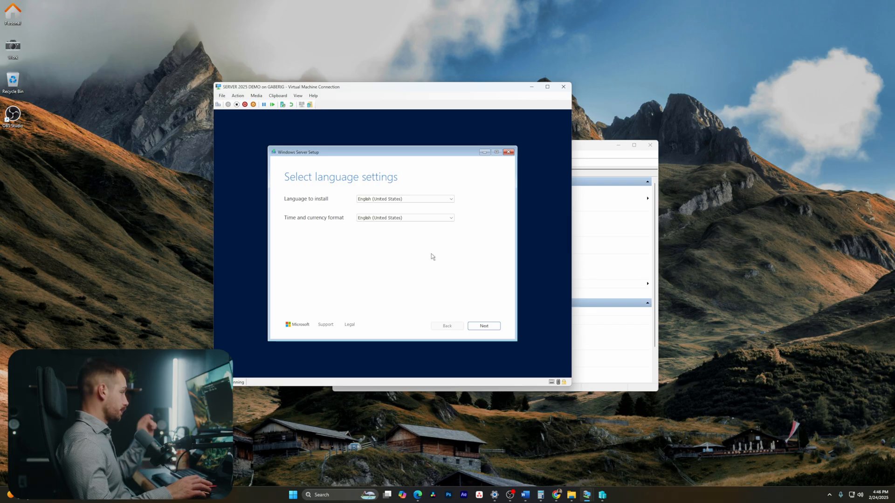
left_click(483, 326)
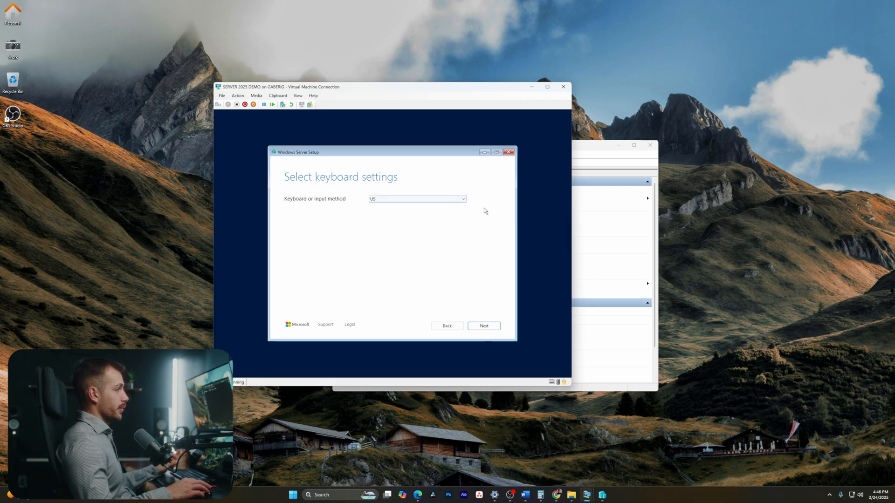
left_click(483, 326)
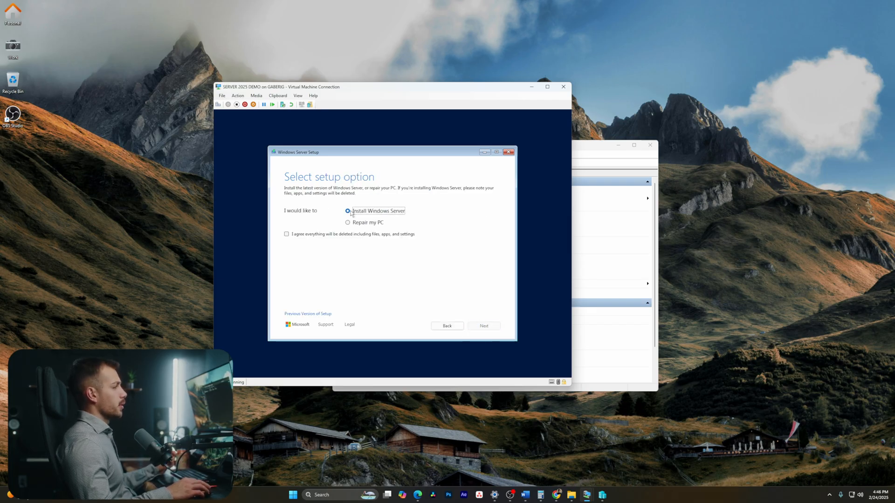
left_click(483, 326)
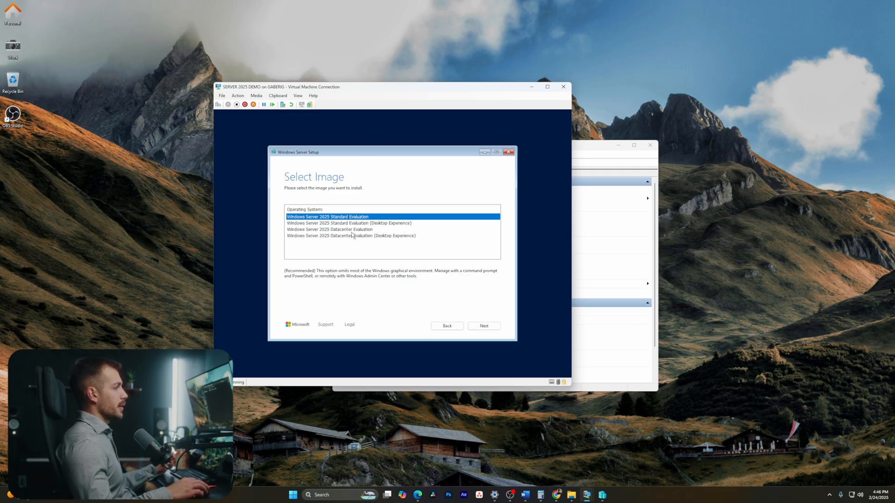
left_click(483, 326)
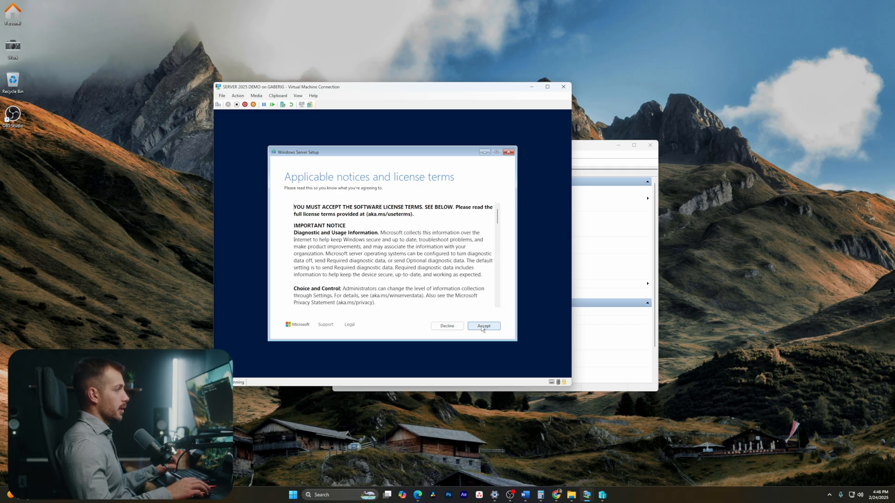
left_click(483, 326)
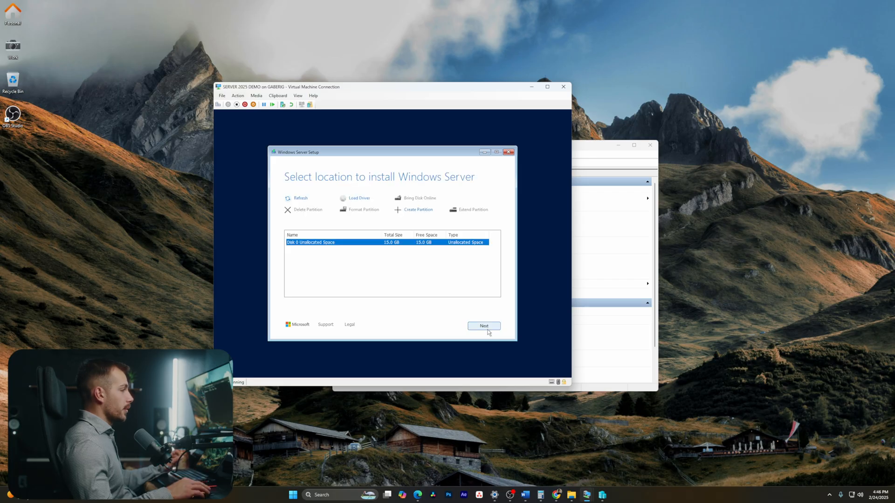